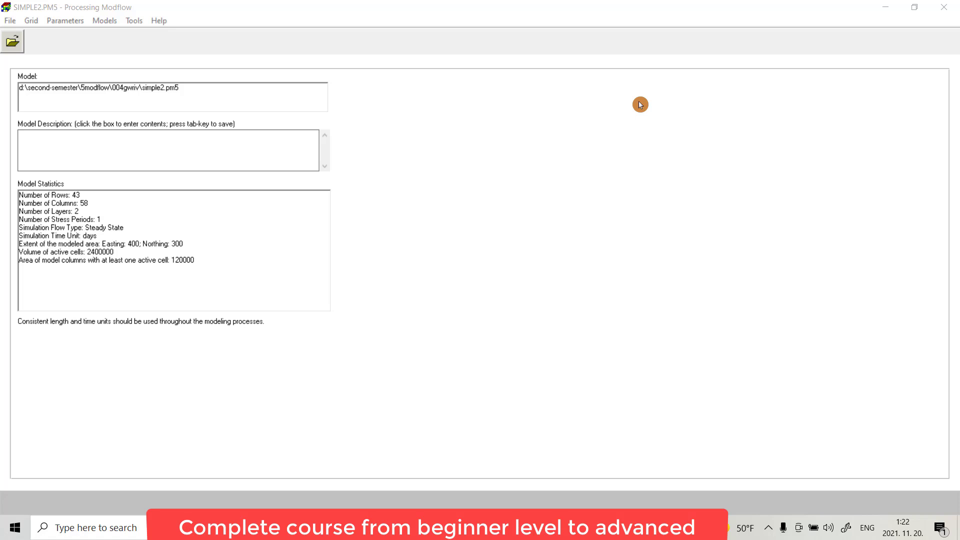
mouse_move(633, 78)
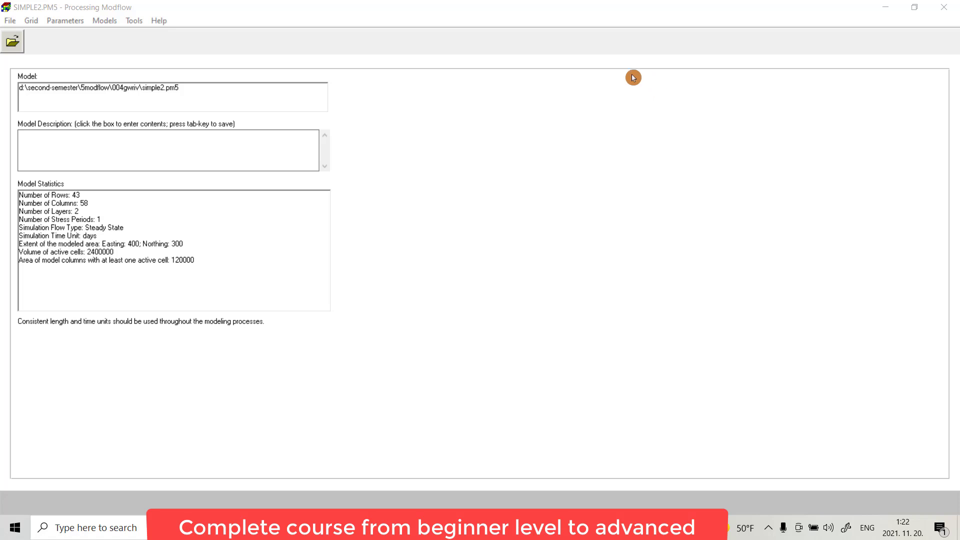
- Bring up the File options with New, Open, Convert Model, Preferences and recent models
click(10, 20)
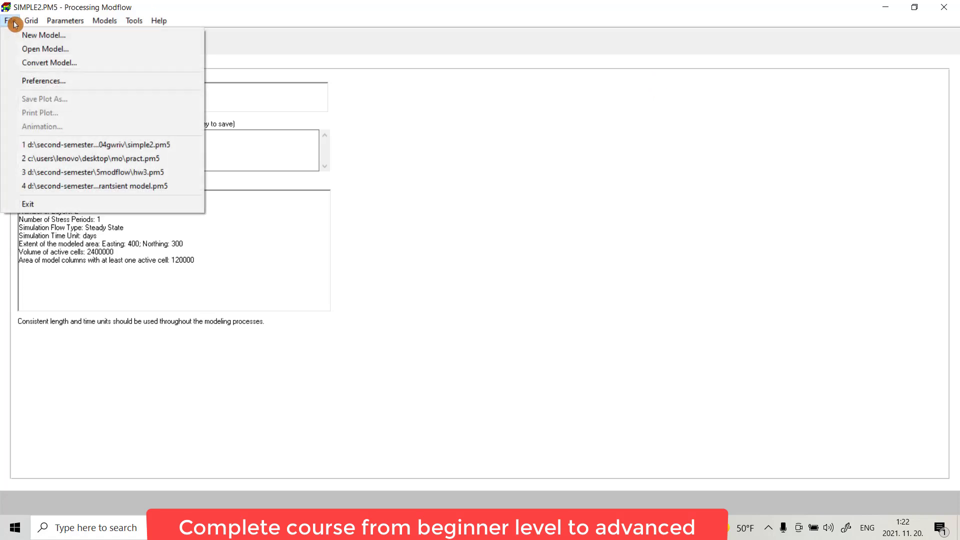
mouse_move(43, 35)
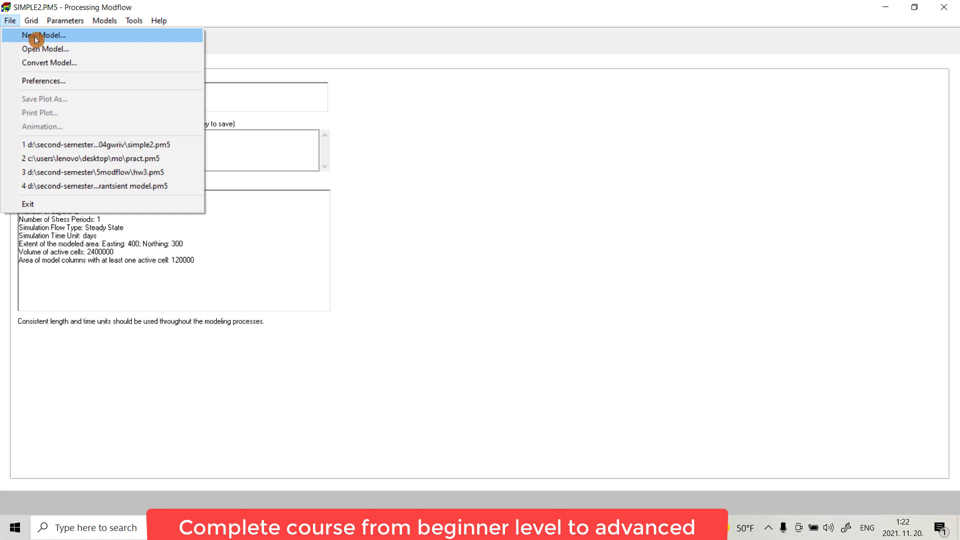
mouse_move(28, 49)
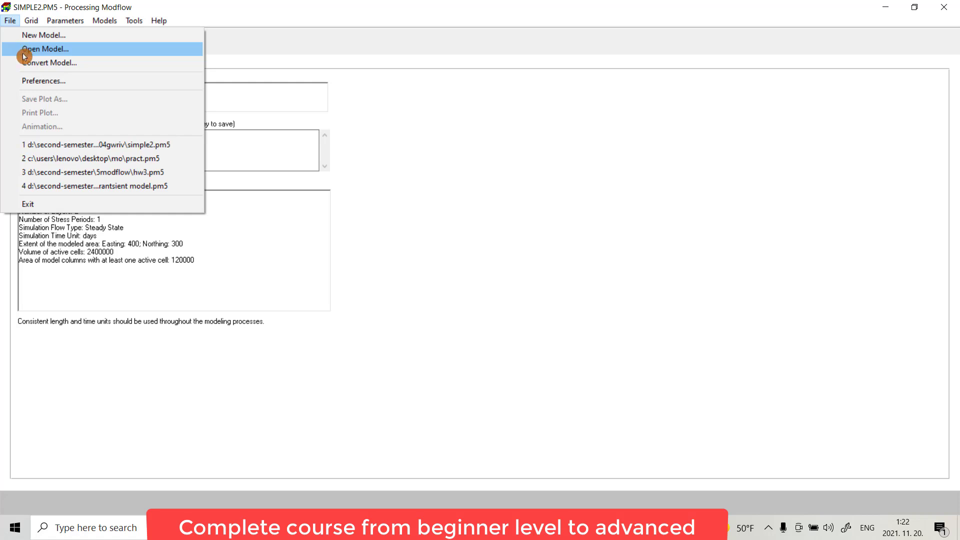
mouse_move(52, 62)
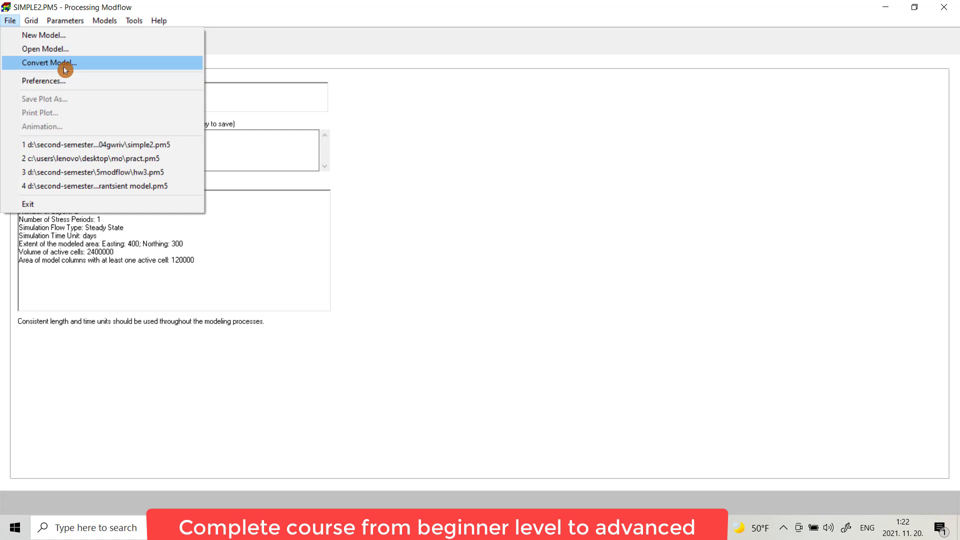
mouse_move(59, 80)
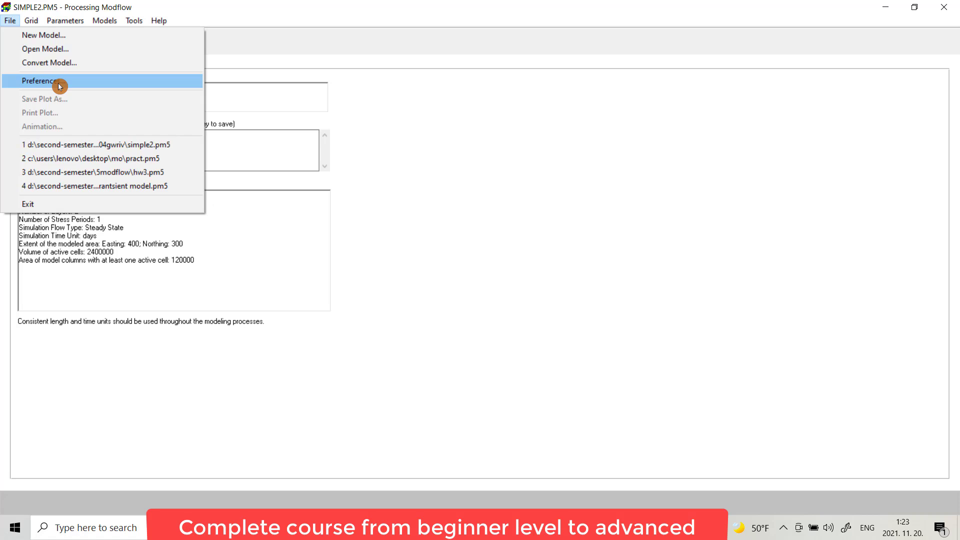
mouse_move(54, 105)
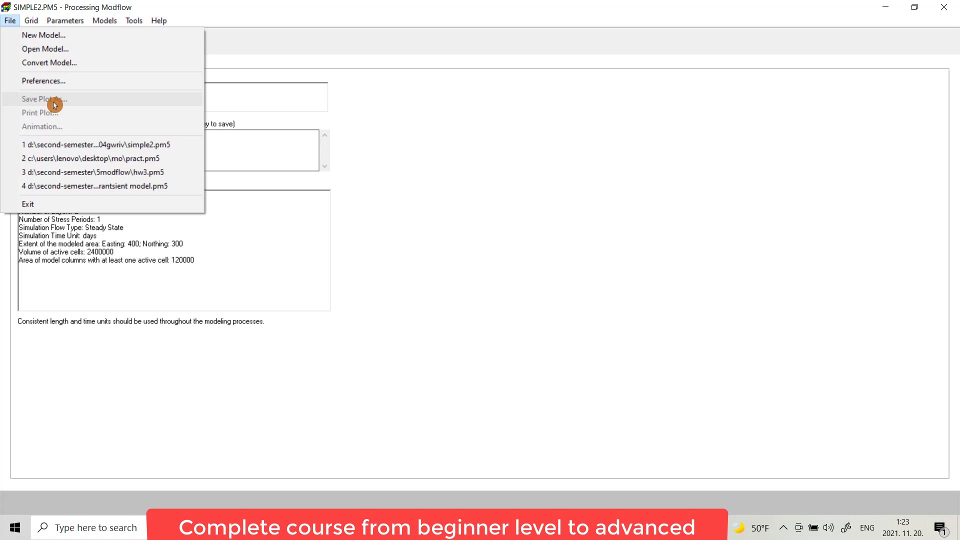
mouse_move(43, 110)
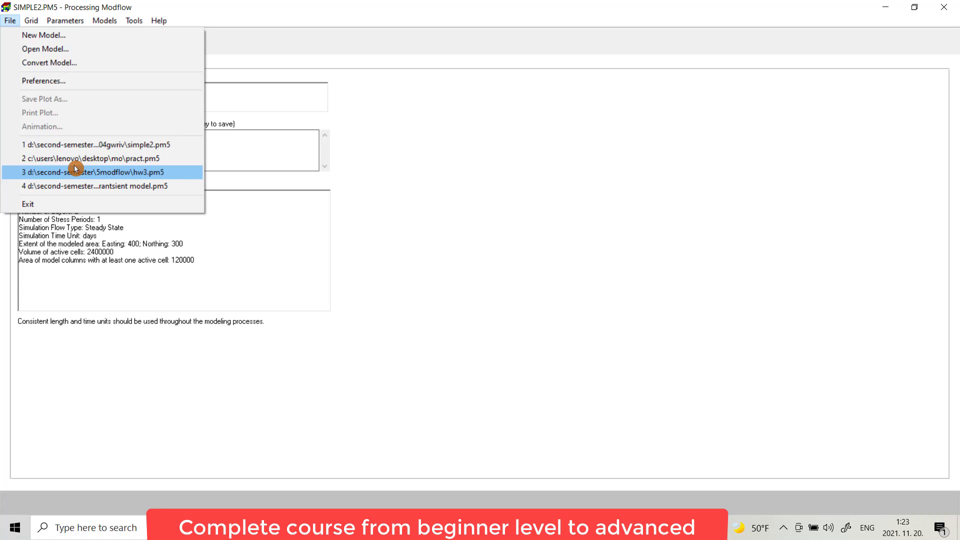
- Bring up the Grid options: mesh size, layer property, cell status, TOP and BOT
click(31, 20)
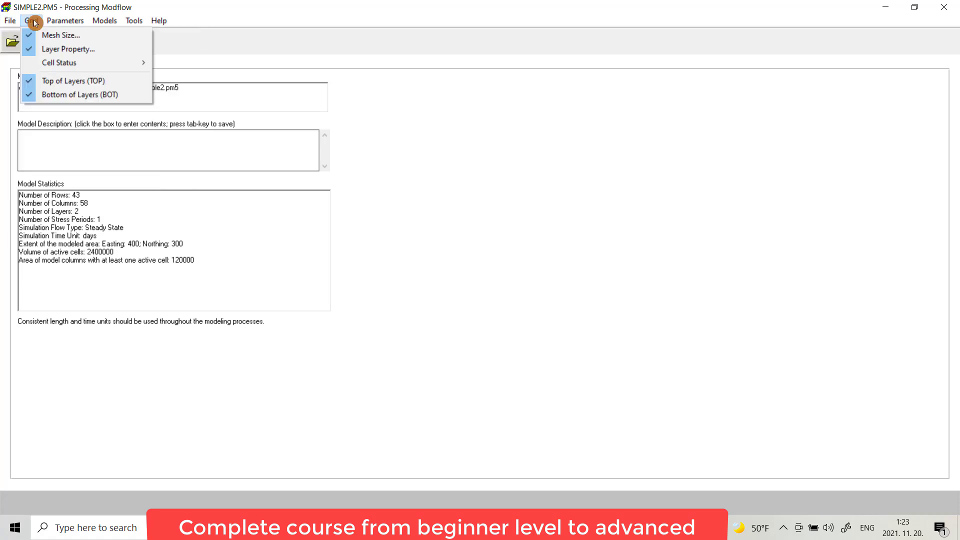
mouse_move(61, 35)
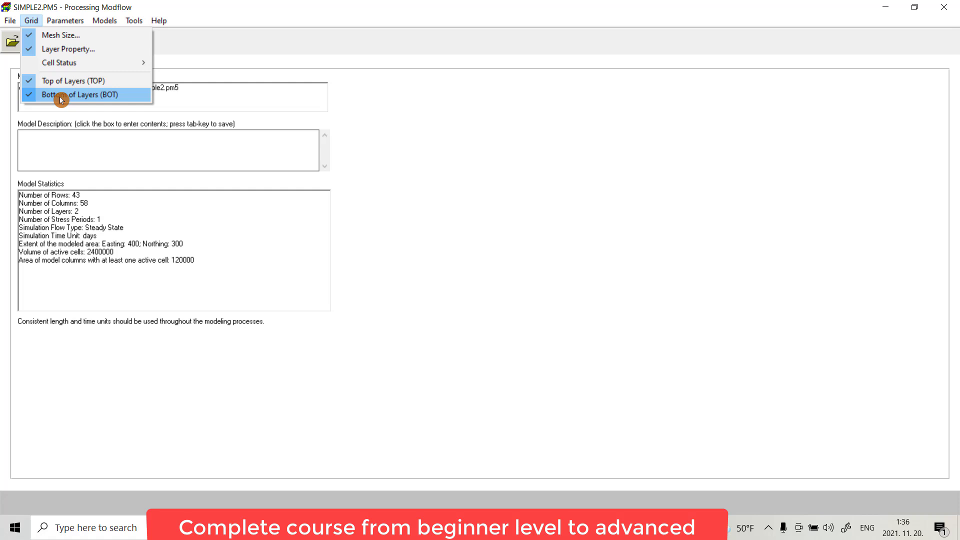
- Browse the Parameters list (time, initial heads, conductivities, porosity), glancing at Tools in between
click(65, 20)
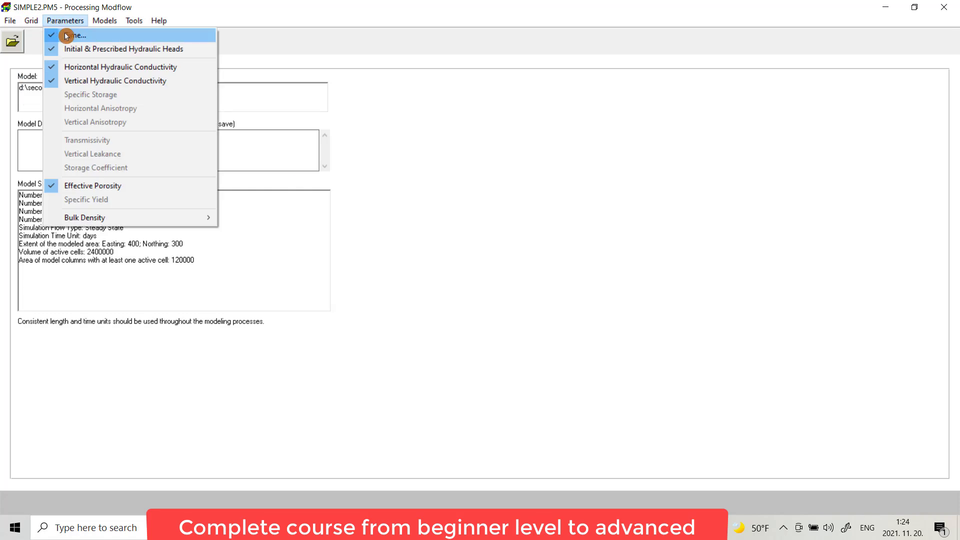
mouse_move(75, 38)
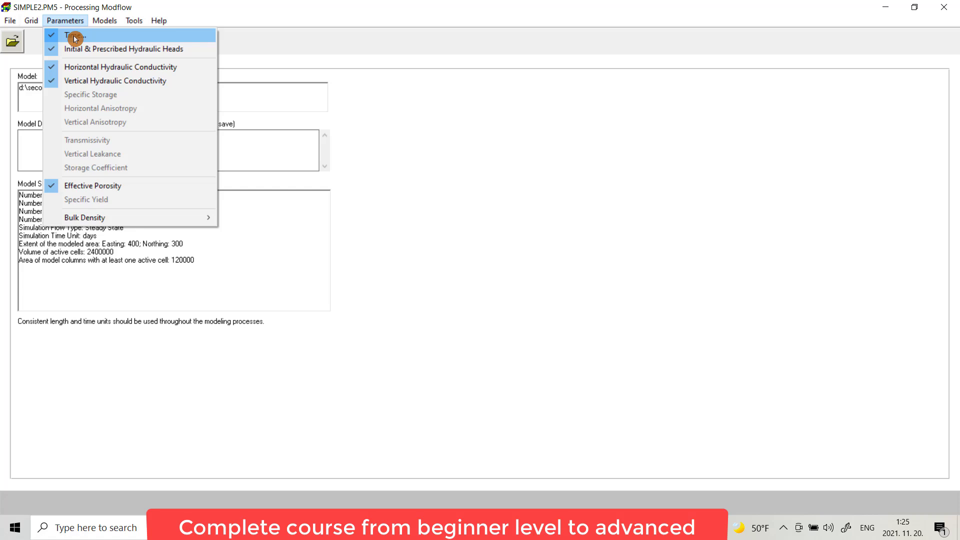
click(133, 20)
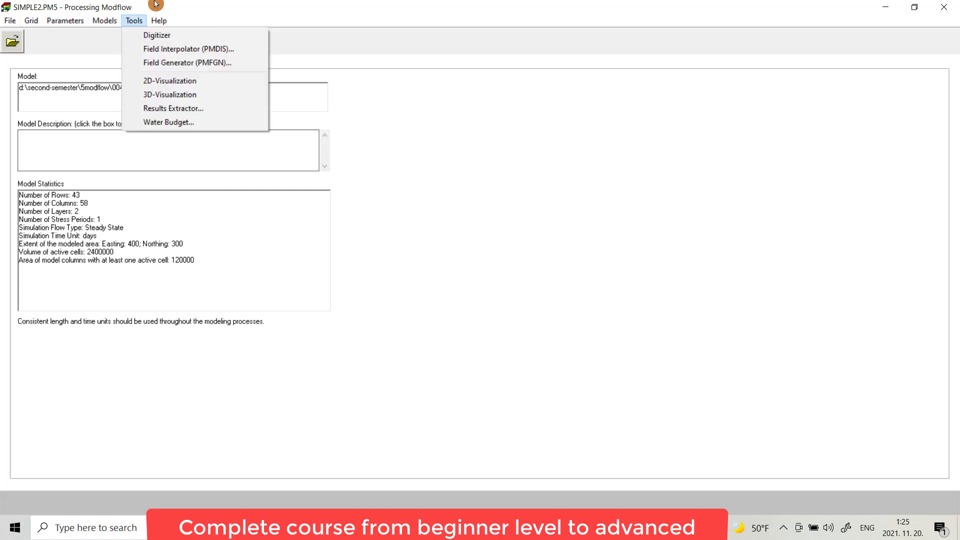
click(65, 20)
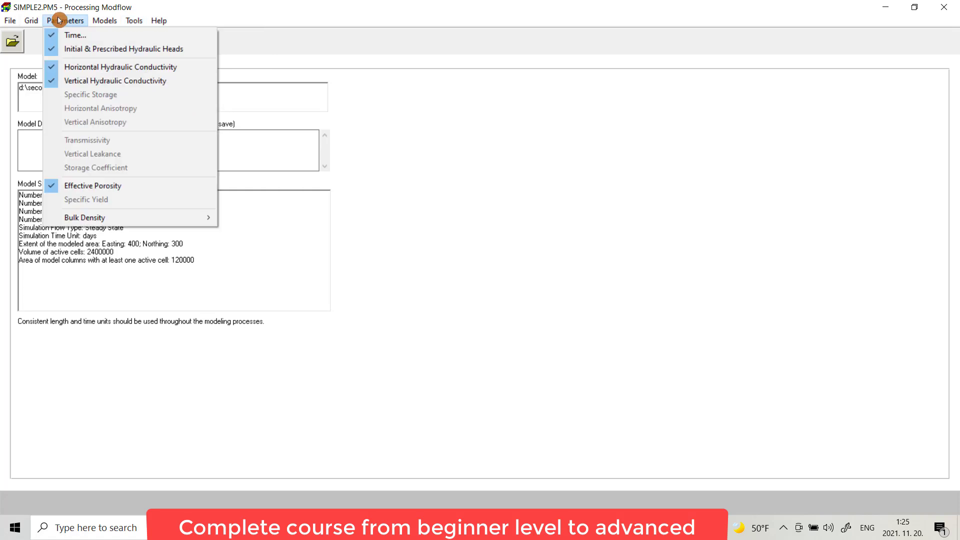
mouse_move(122, 48)
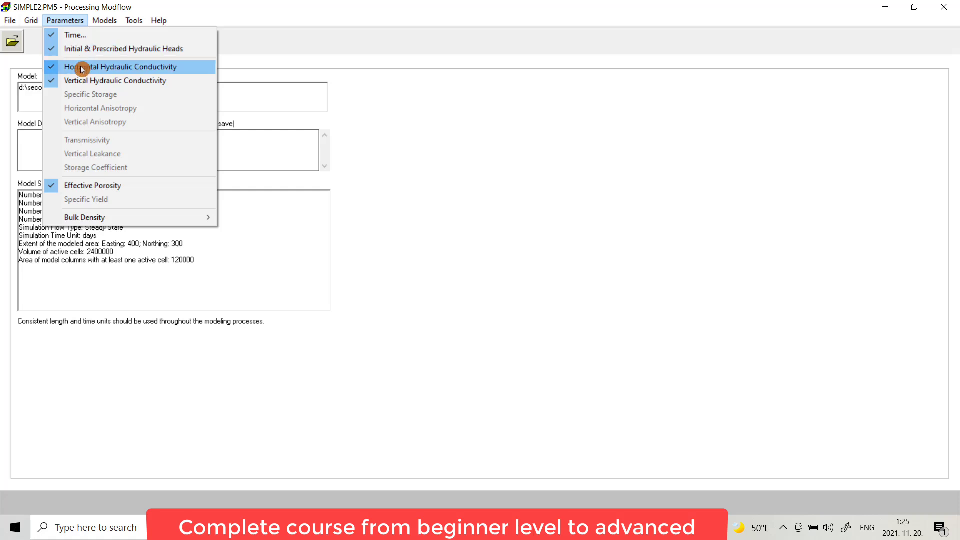
mouse_move(86, 80)
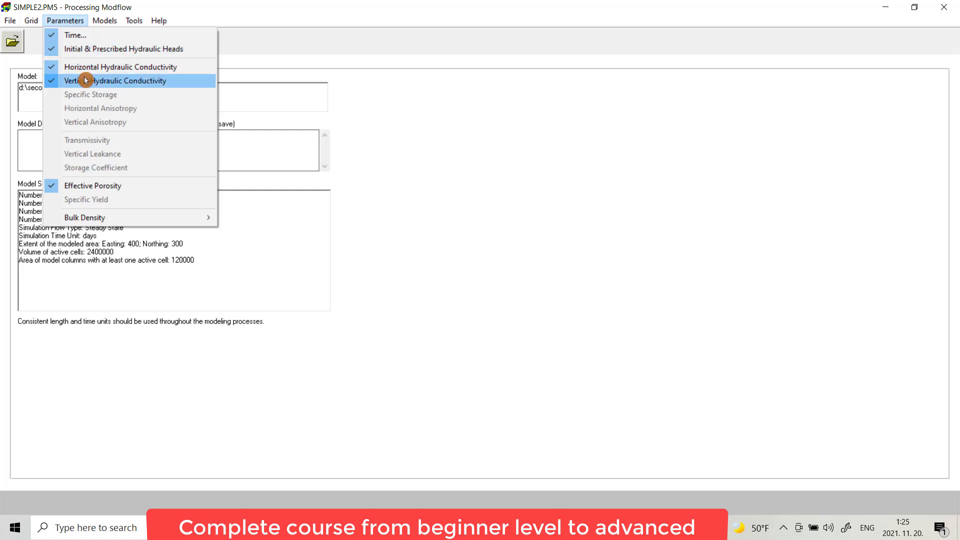
mouse_move(84, 97)
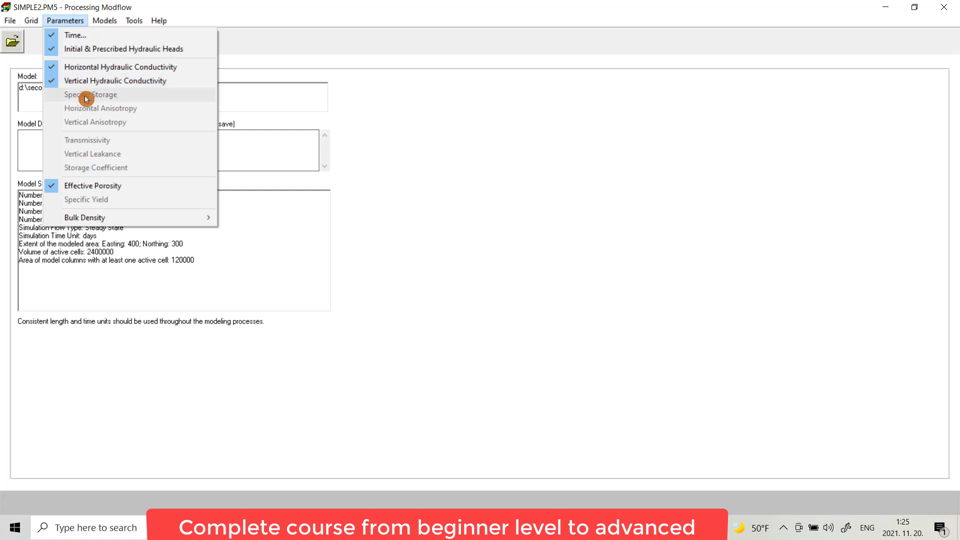
mouse_move(97, 118)
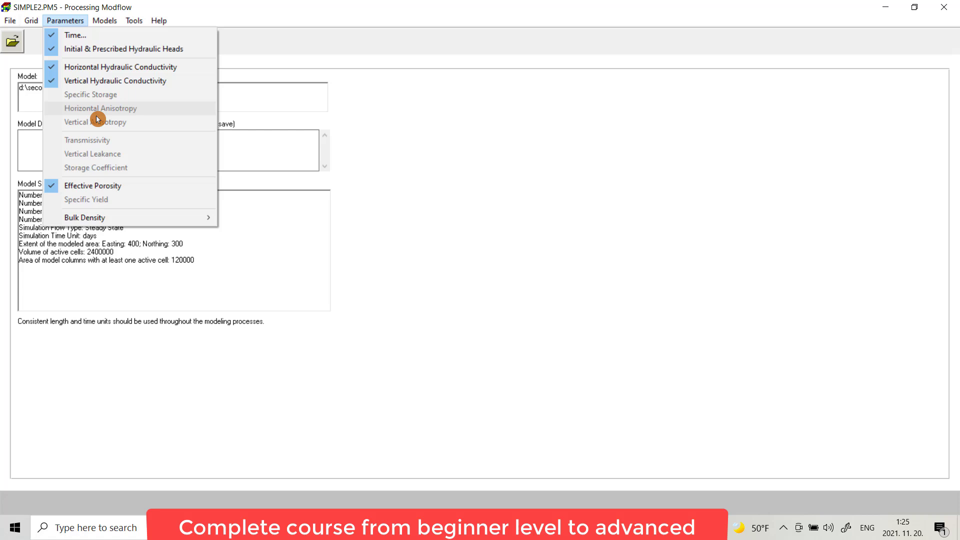
mouse_move(100, 139)
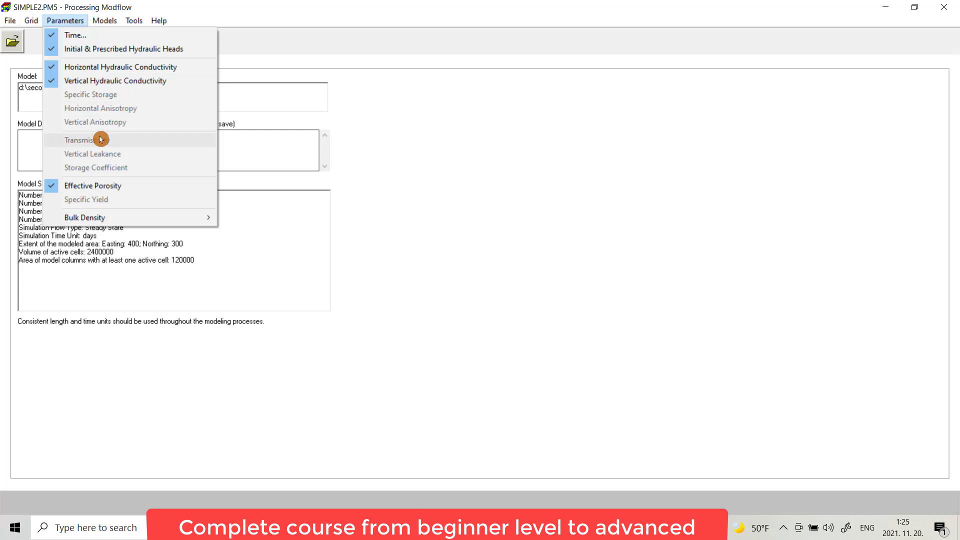
mouse_move(125, 164)
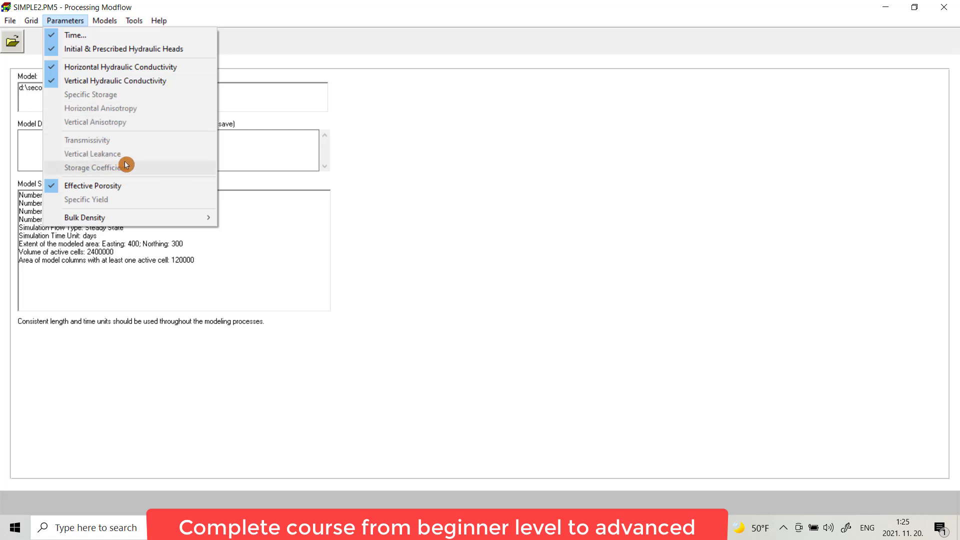
mouse_move(121, 140)
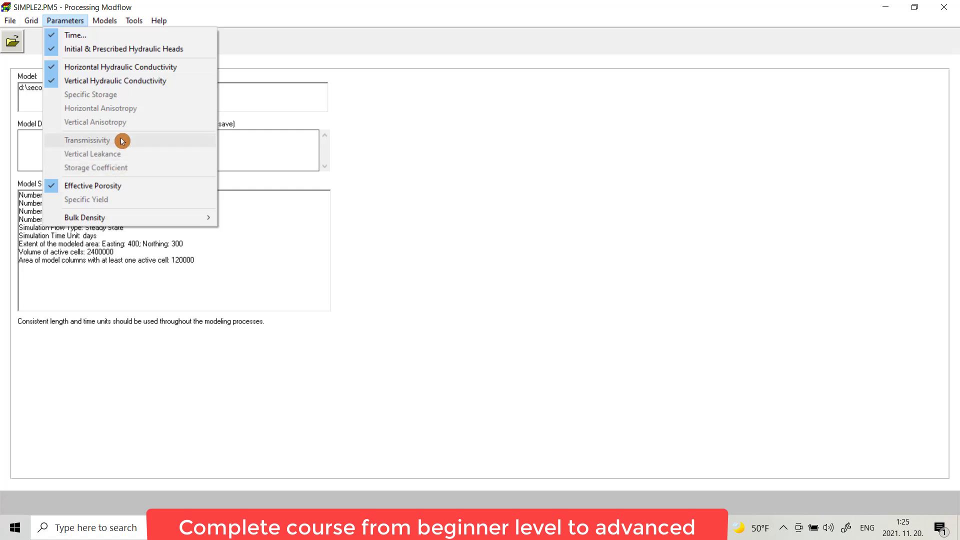
mouse_move(113, 157)
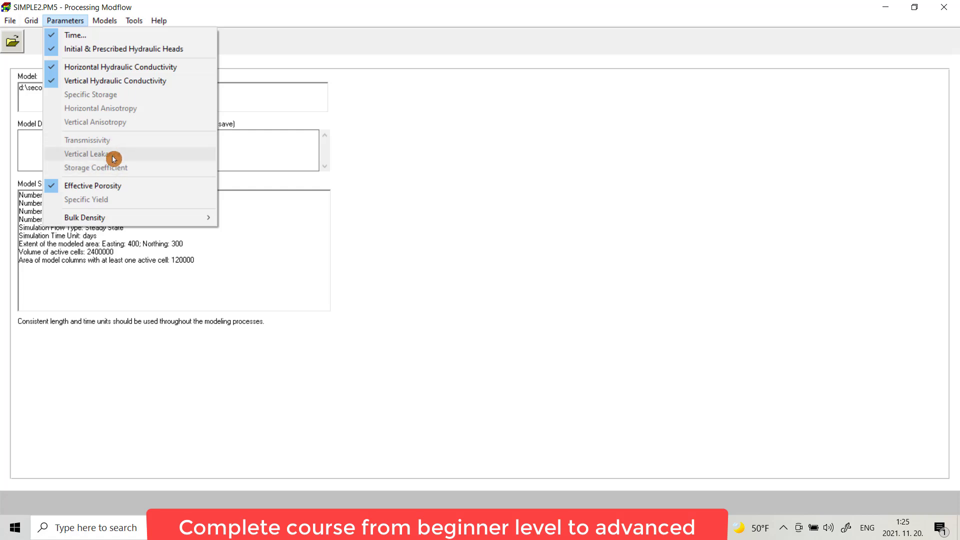
mouse_move(108, 162)
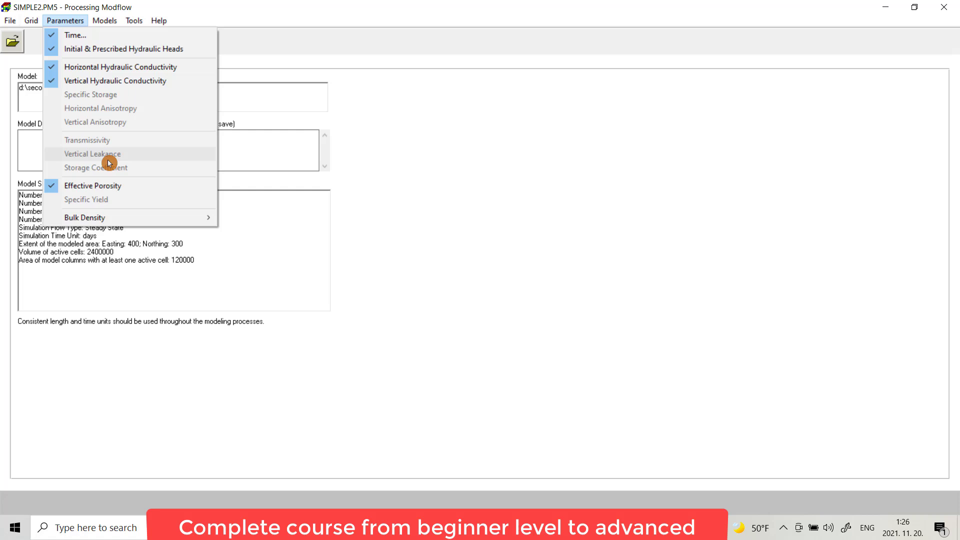
mouse_move(134, 169)
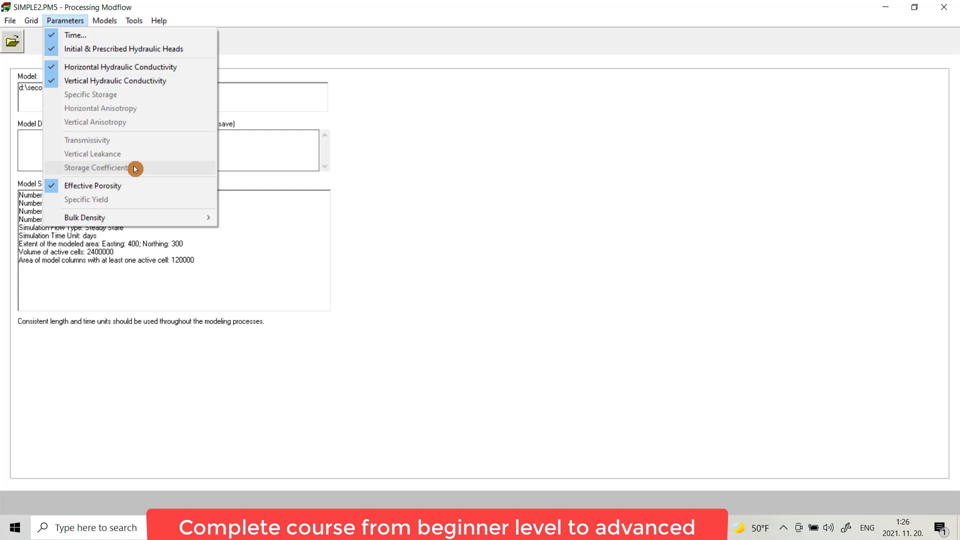
mouse_move(104, 186)
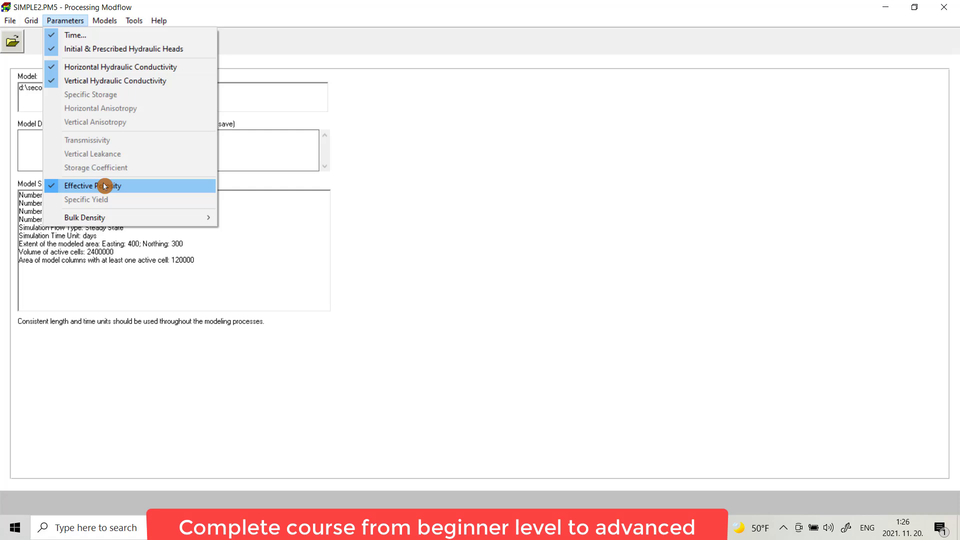
mouse_move(121, 208)
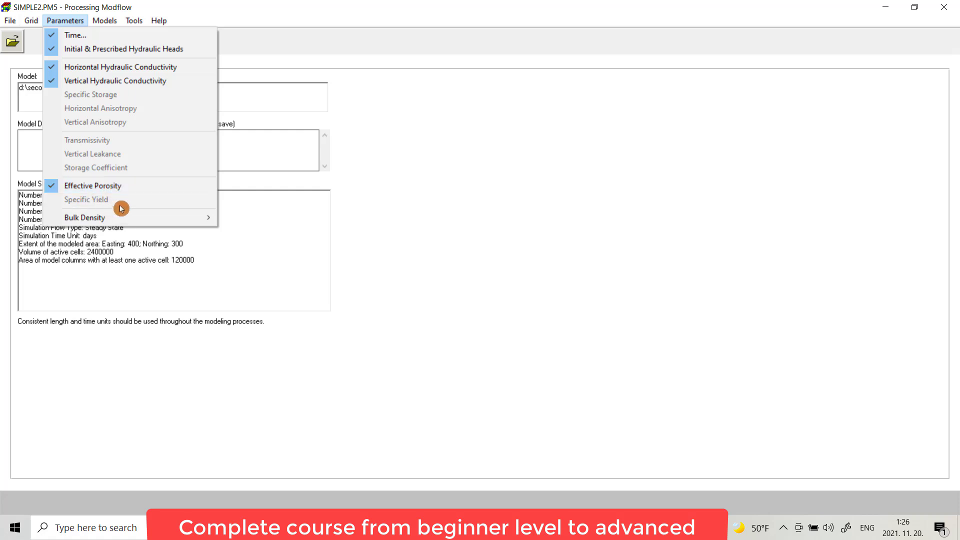
mouse_move(84, 217)
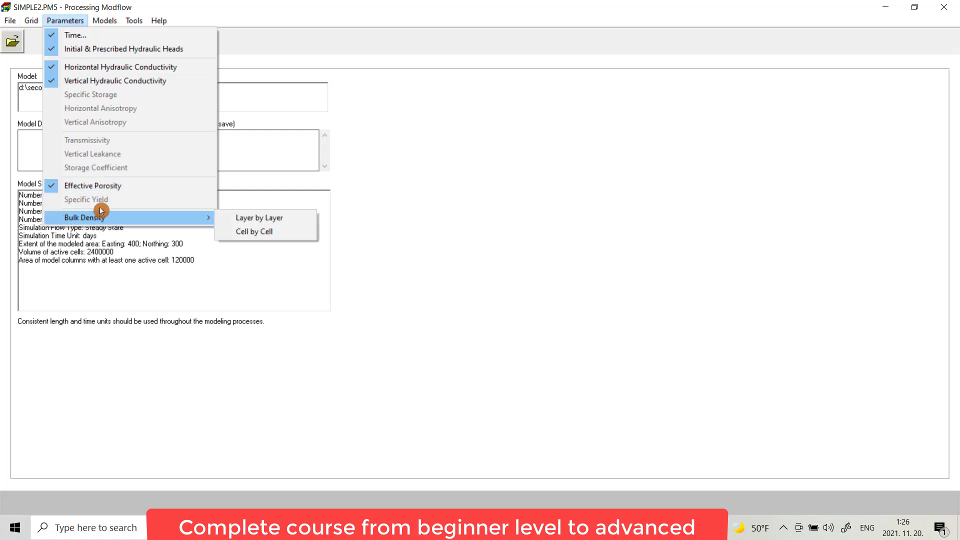
mouse_move(75, 35)
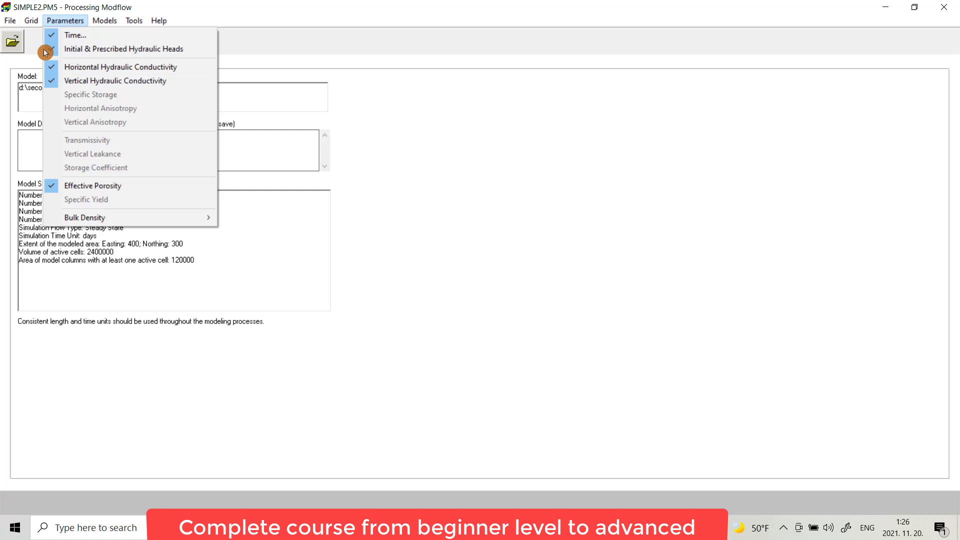
mouse_move(115, 80)
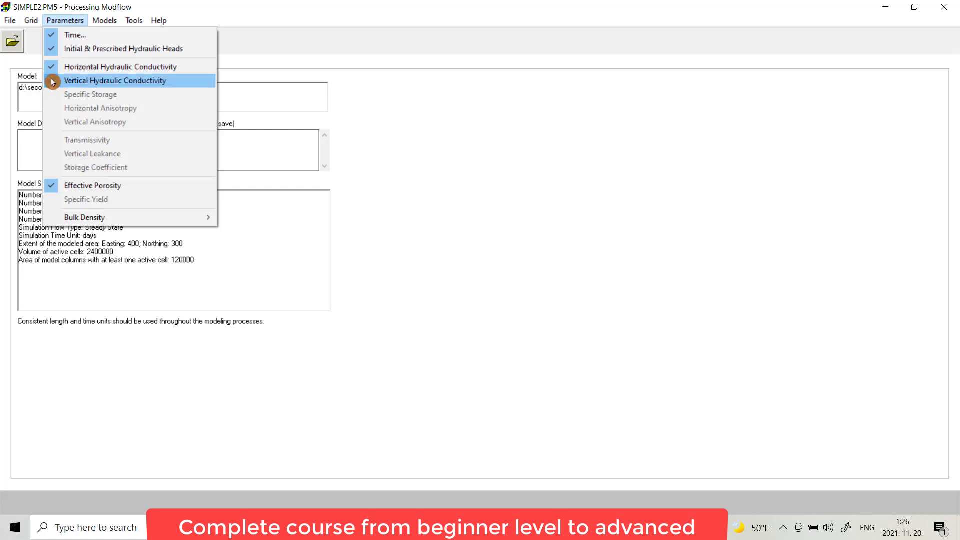
mouse_move(121, 67)
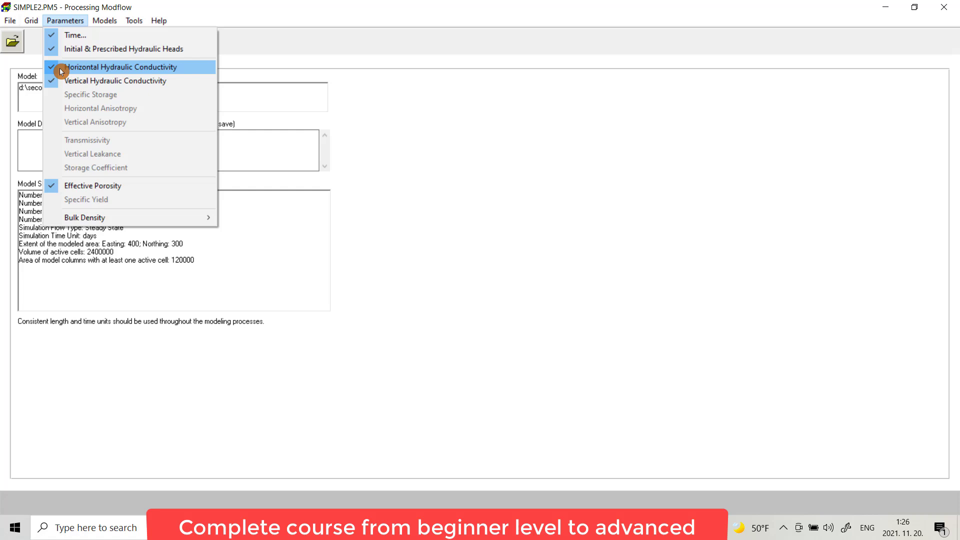
mouse_move(102, 35)
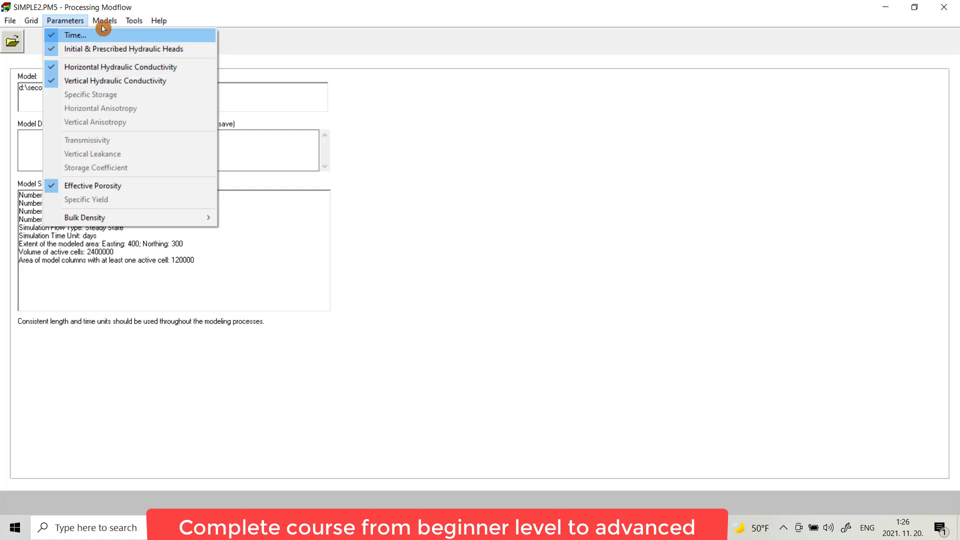
- Switch from the Parameters list to the Models options for MODFLOW flow simulation
click(105, 20)
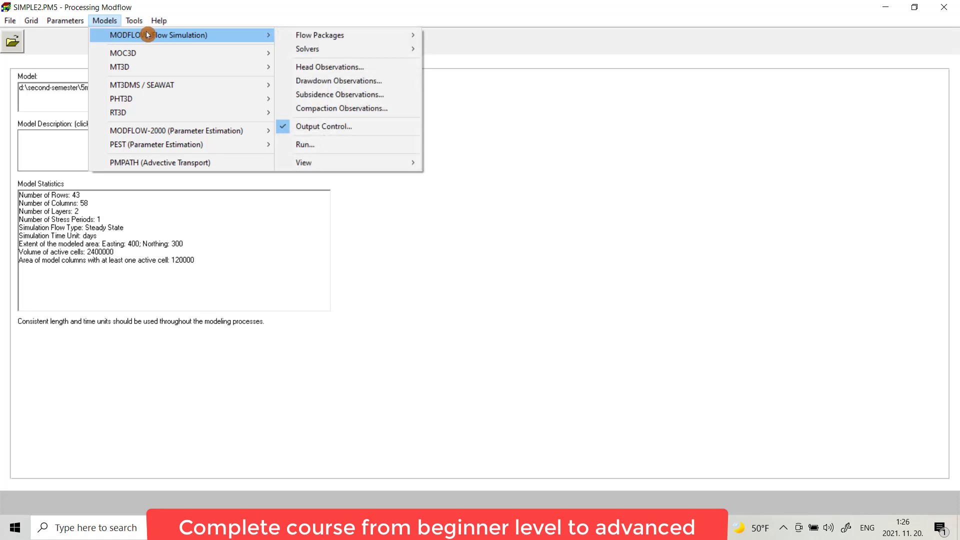
mouse_move(133, 67)
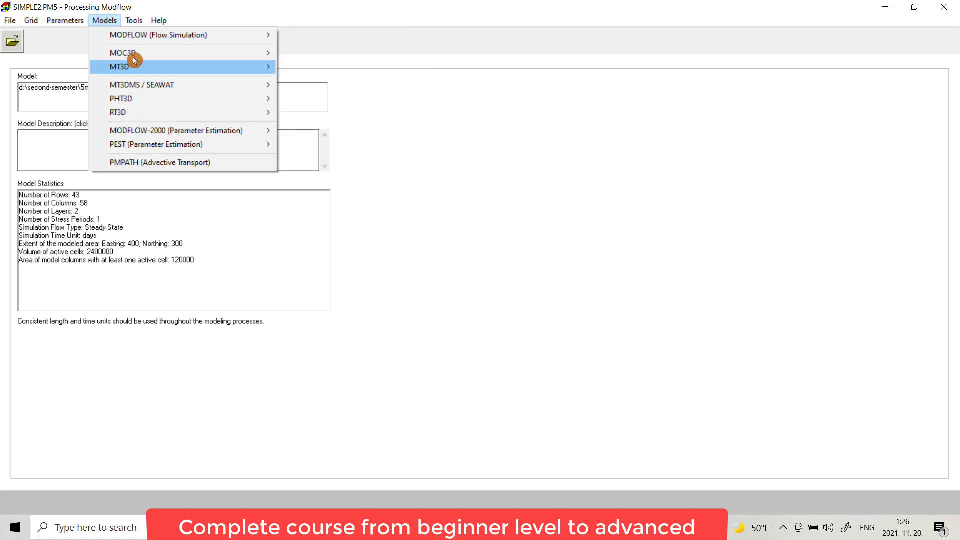
mouse_move(141, 84)
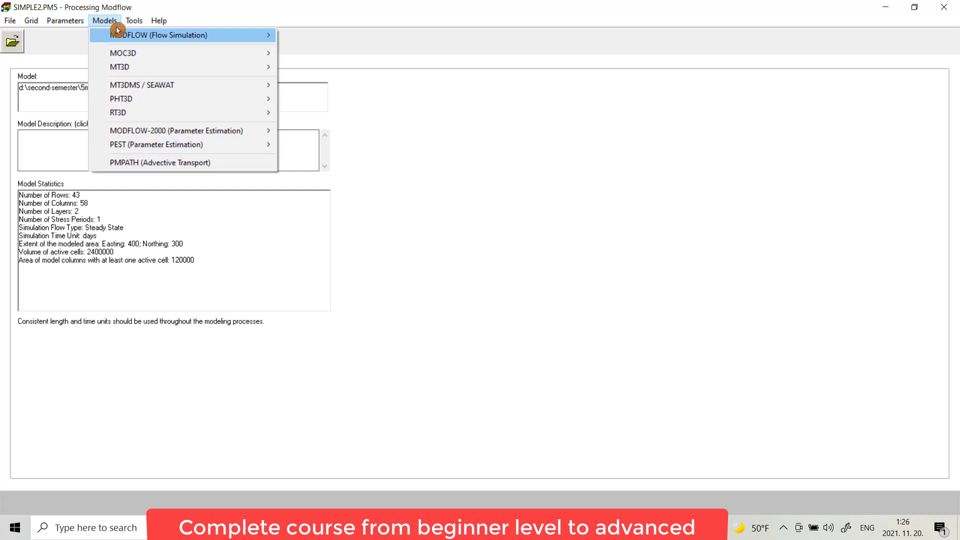
- Switch from the Models list to the Tools options: digitizer, field interpolator, visualization, water budget
click(133, 20)
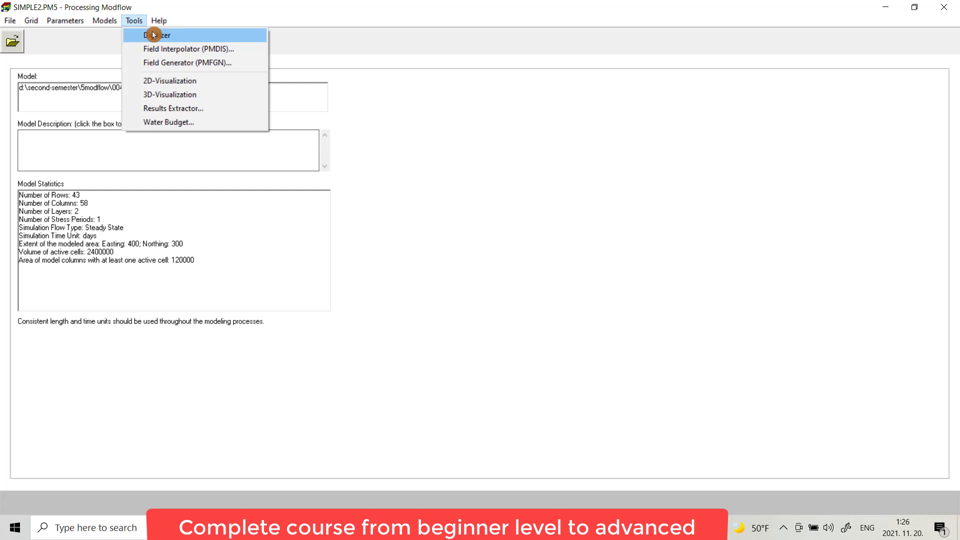
mouse_move(165, 49)
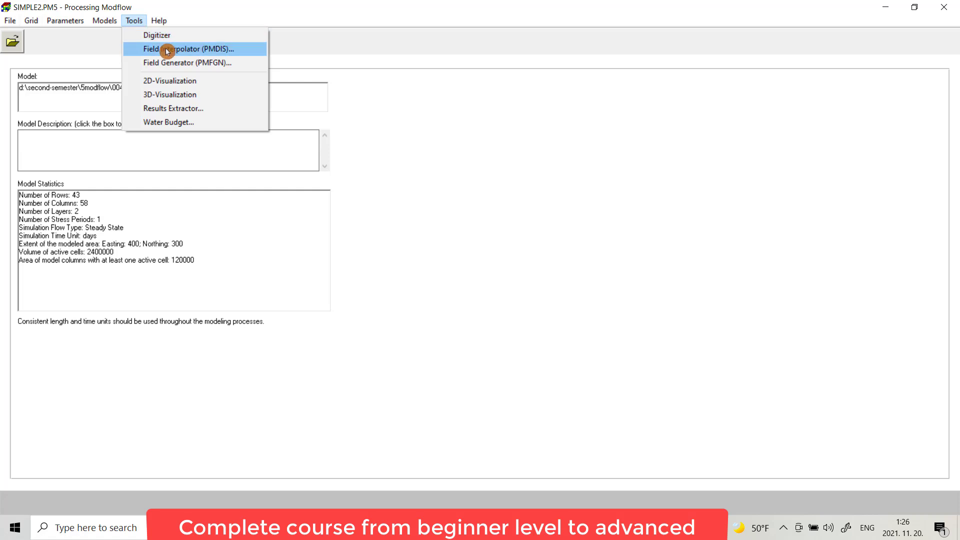
mouse_move(188, 62)
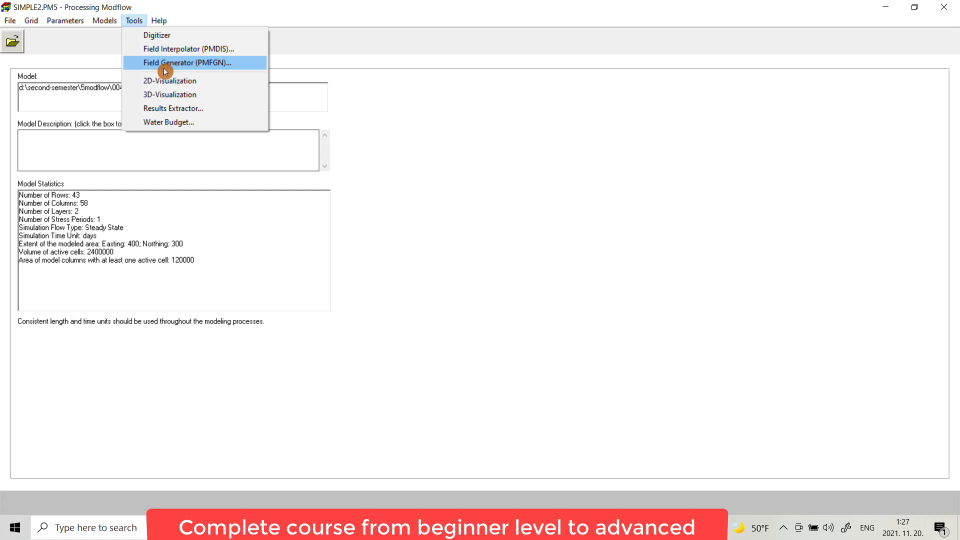
mouse_move(170, 80)
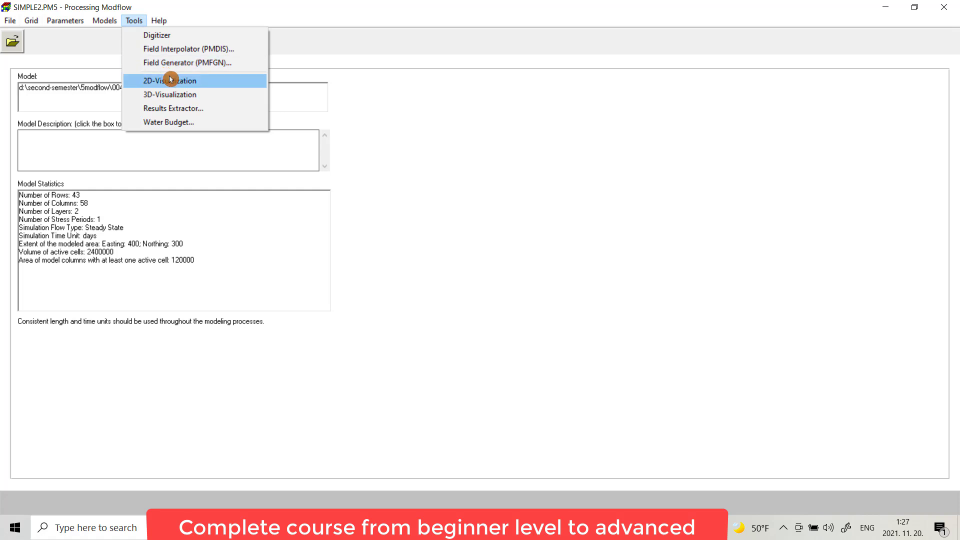
mouse_move(190, 86)
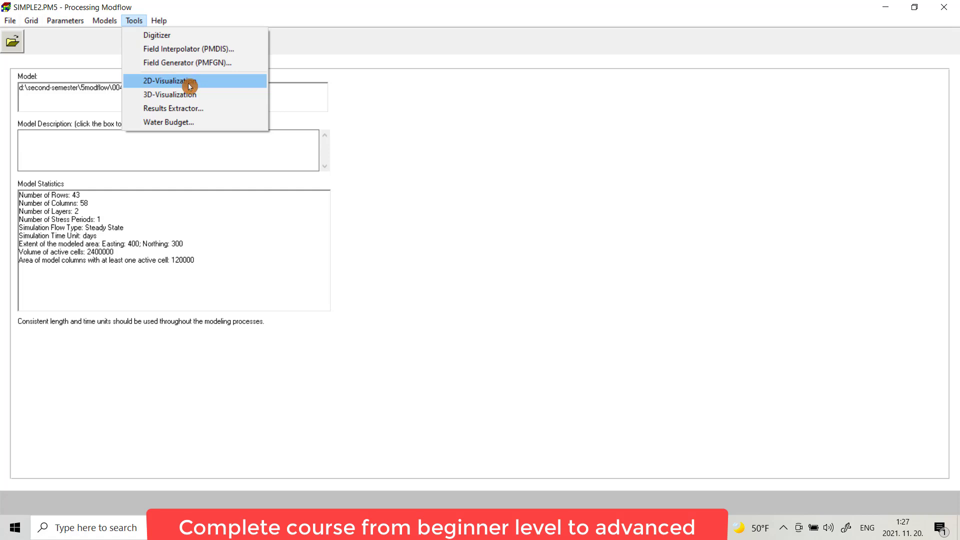
mouse_move(190, 84)
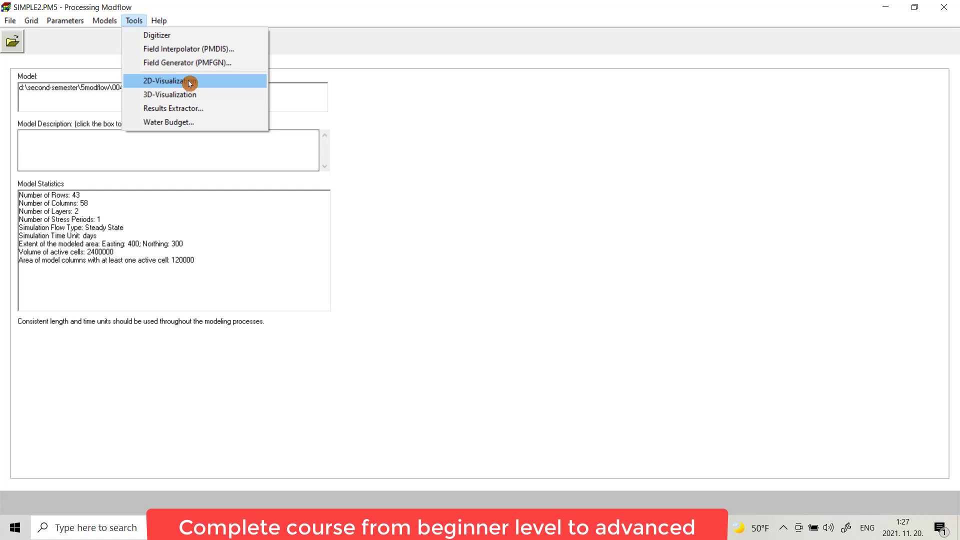
mouse_move(184, 84)
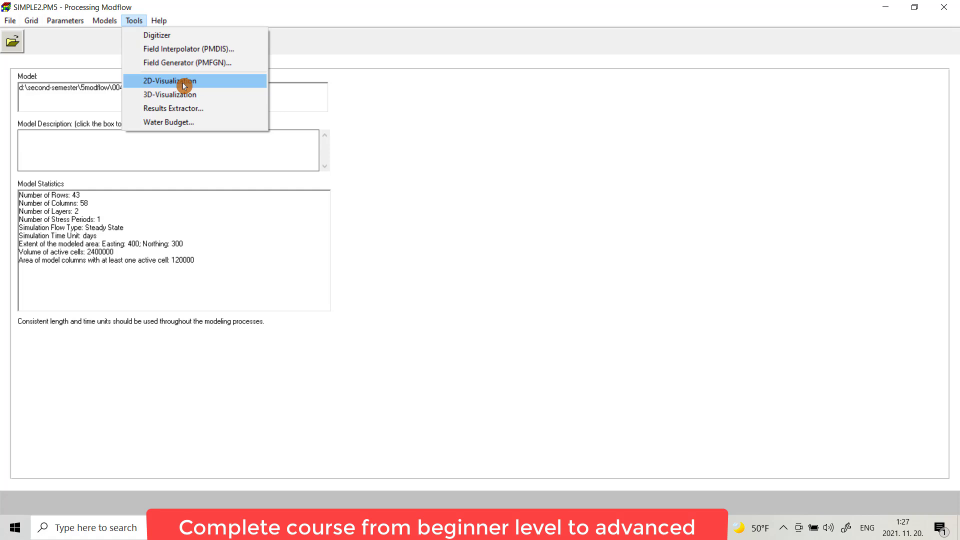
mouse_move(168, 122)
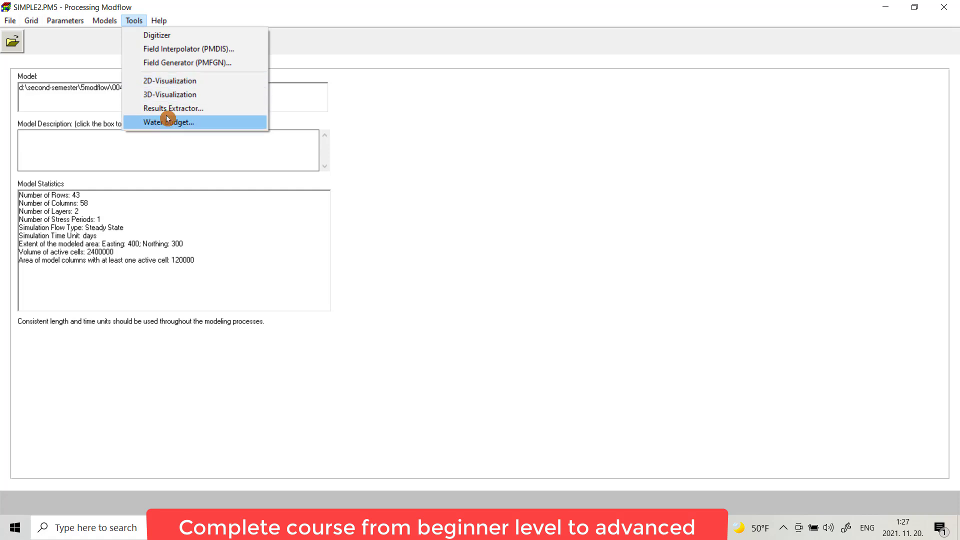
- Bring up the Help options and launch the Contents PDF manual
click(158, 20)
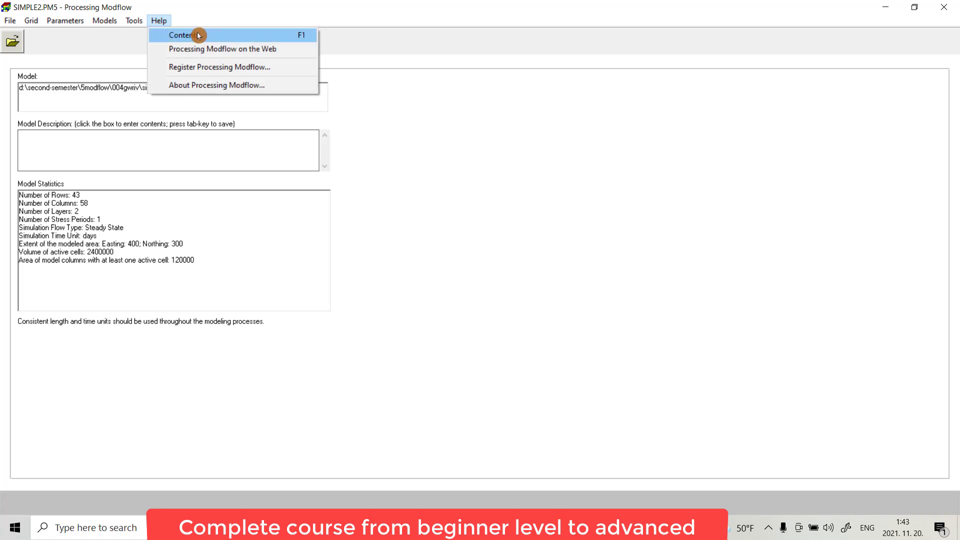
mouse_move(202, 36)
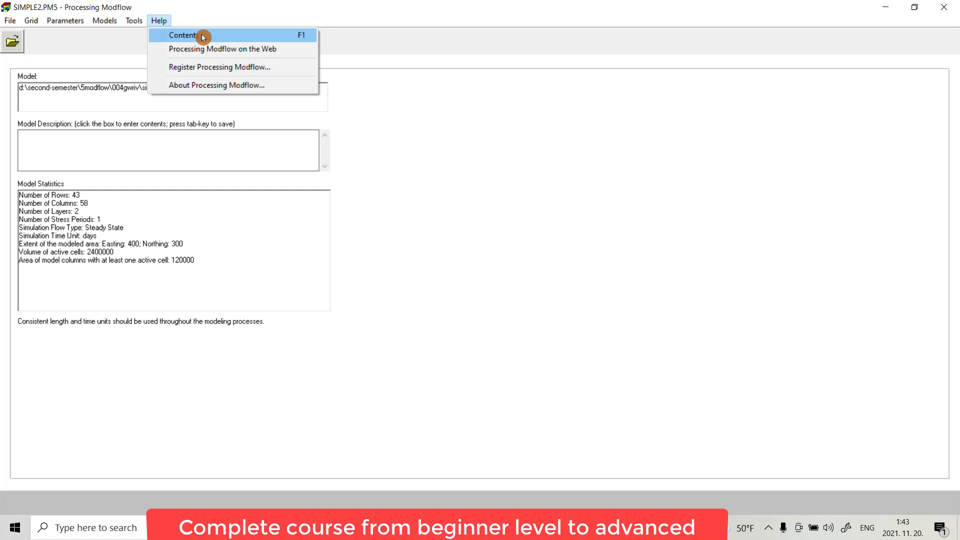
click(182, 35)
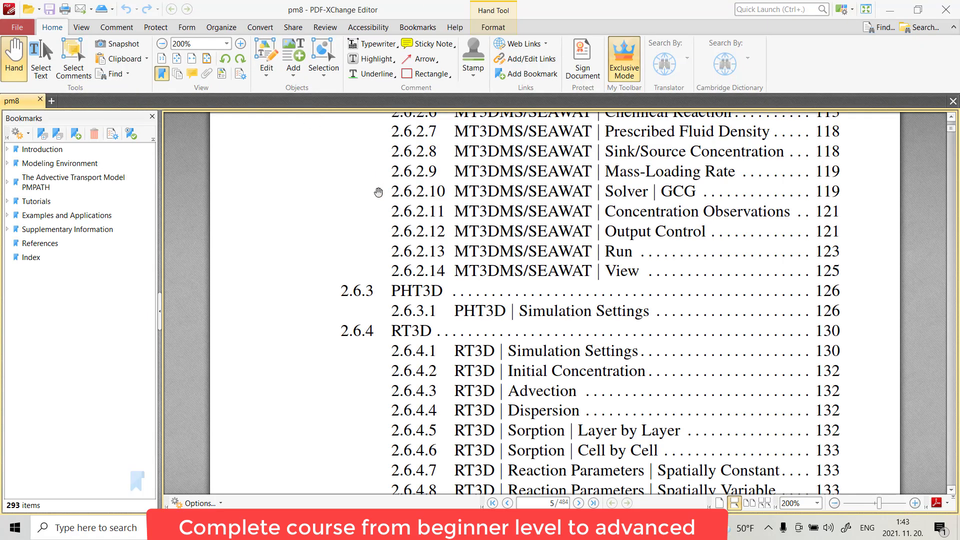
click(59, 163)
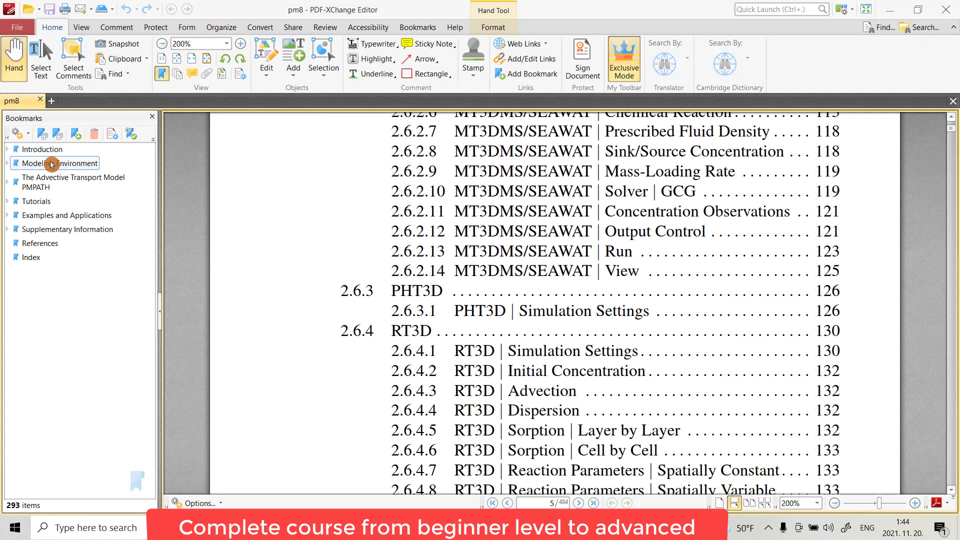
click(73, 182)
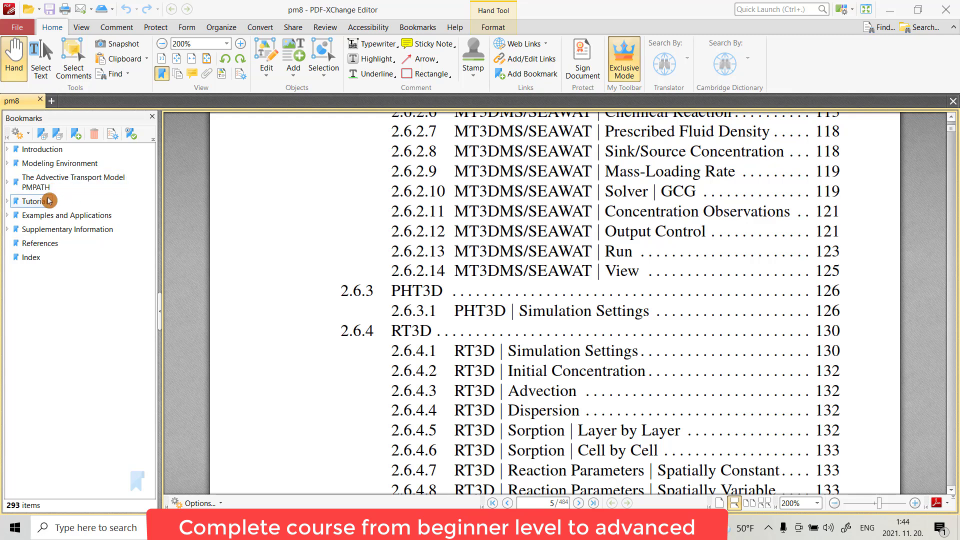
click(35, 201)
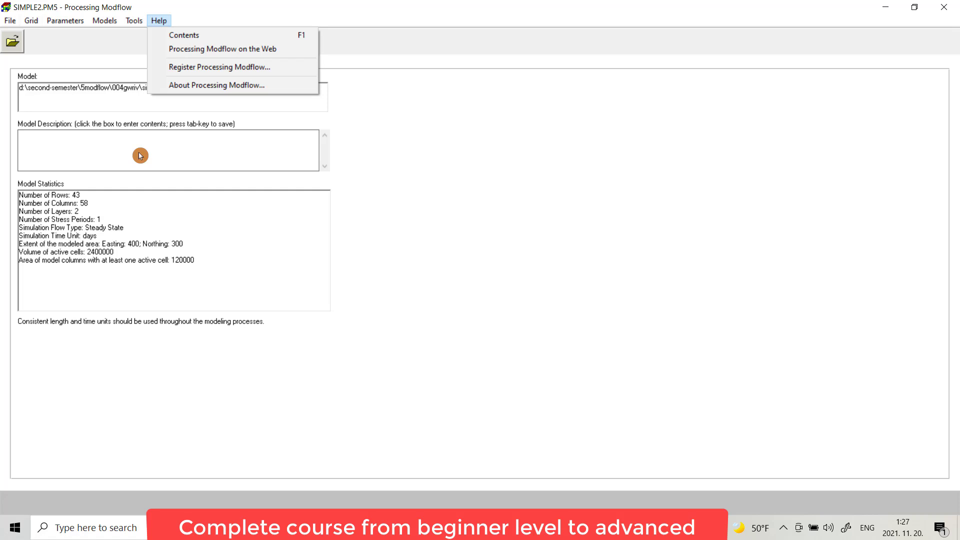
- Dismiss the Help list, leaving the SIMPLE2.PM5 model summary unchanged
click(612, 336)
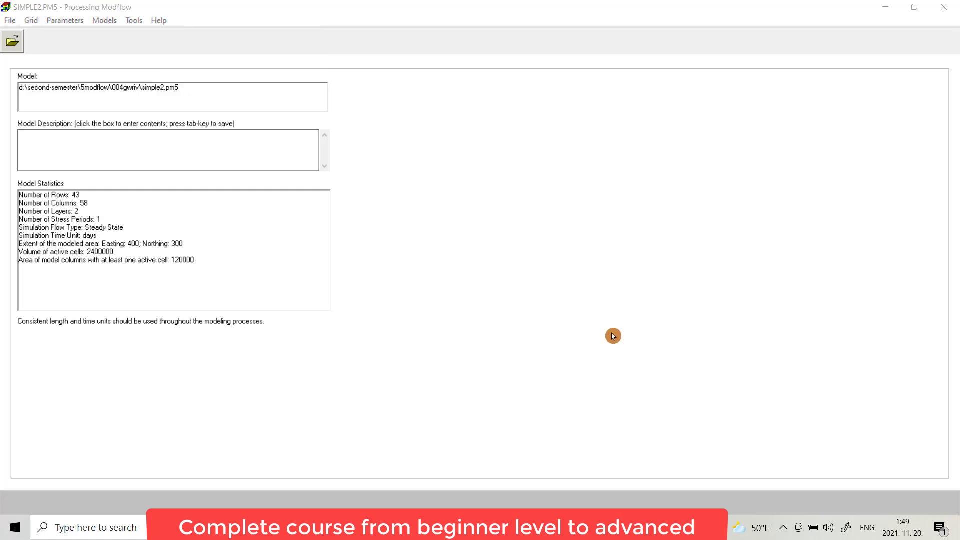